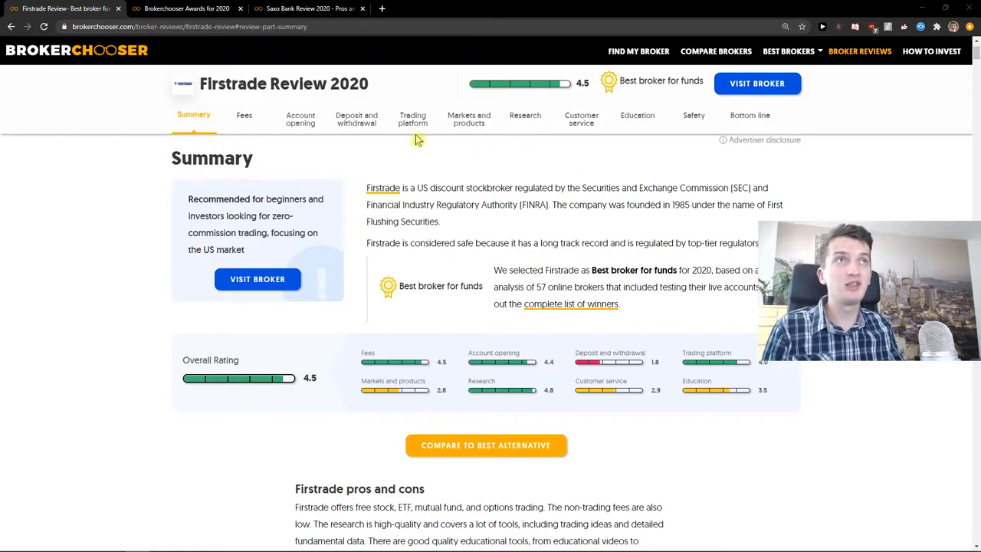
Jump to the Markets and products section and view its asset classes table versus Fidelity and E-Trade.
left_click(469, 119)
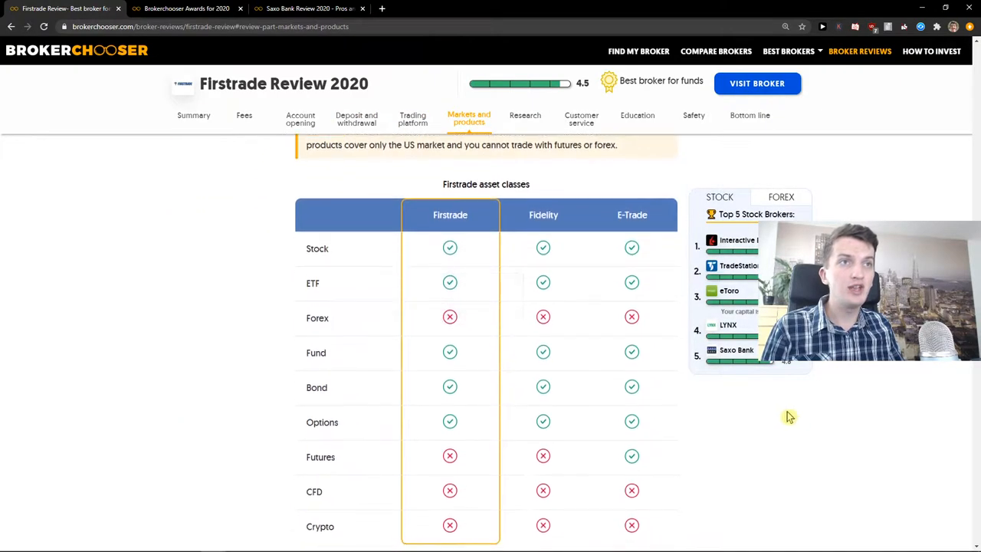
scroll("down", 3)
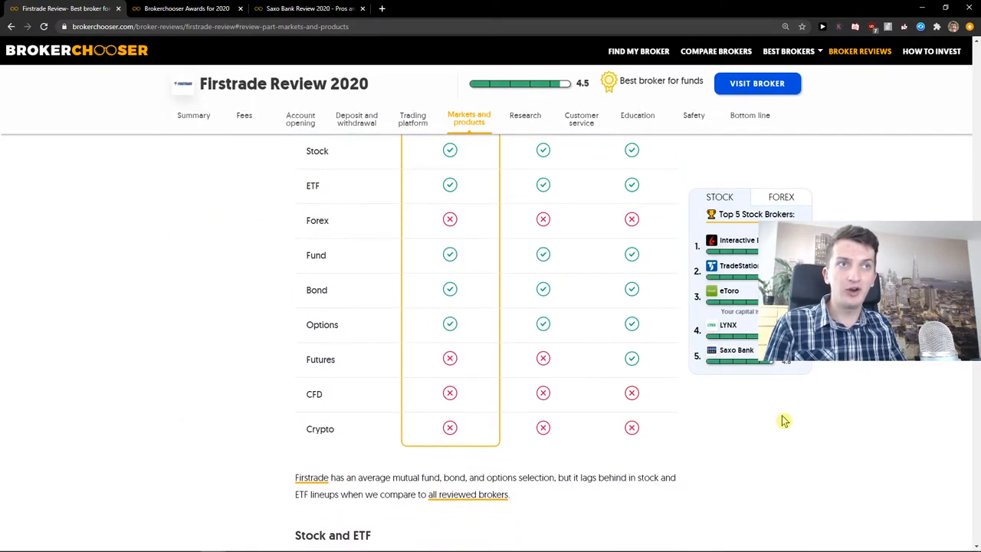
scroll("up", 3)
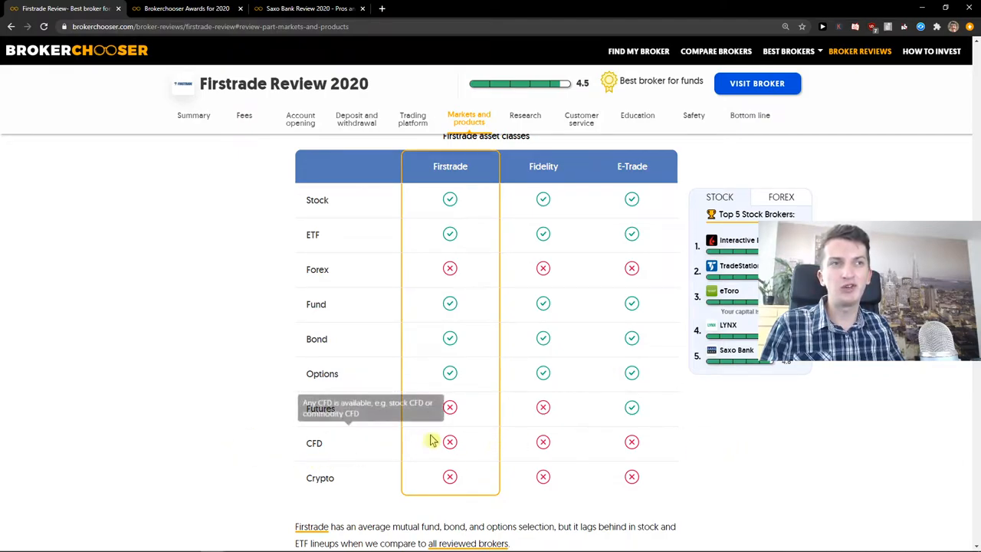
mouse_move(187, 127)
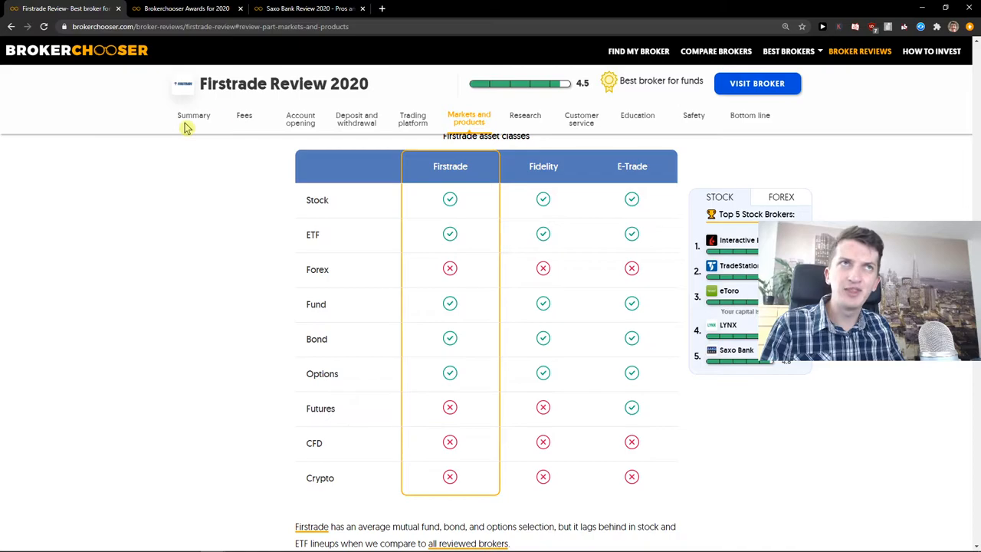
mouse_move(300, 120)
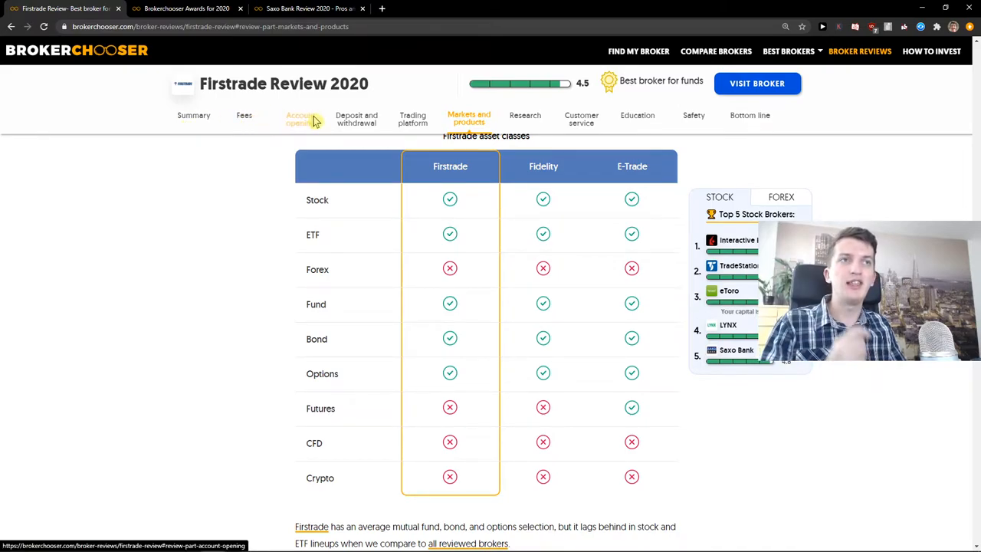
Move through Account opening to the Deposit and withdrawal section and view its deposit options table.
left_click(300, 119)
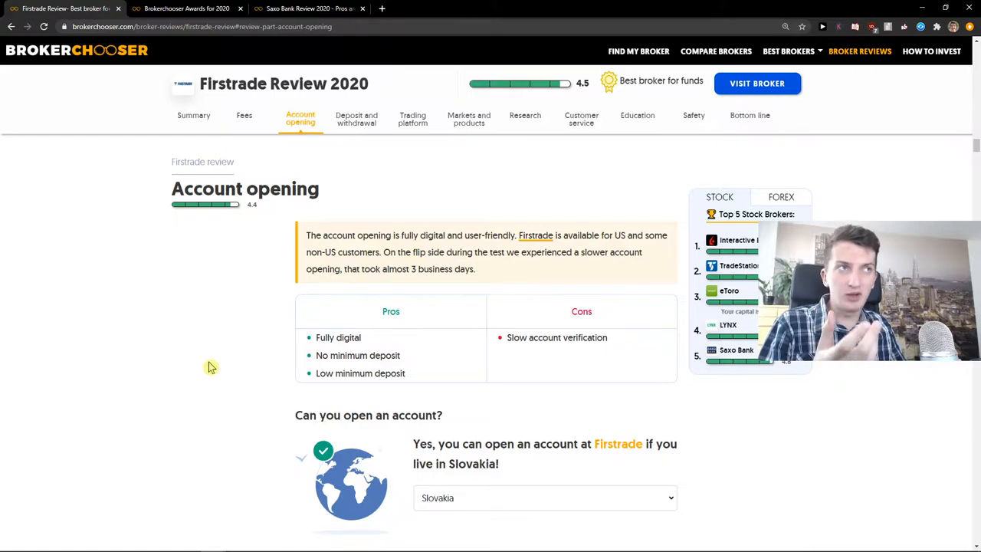
left_click(355, 120)
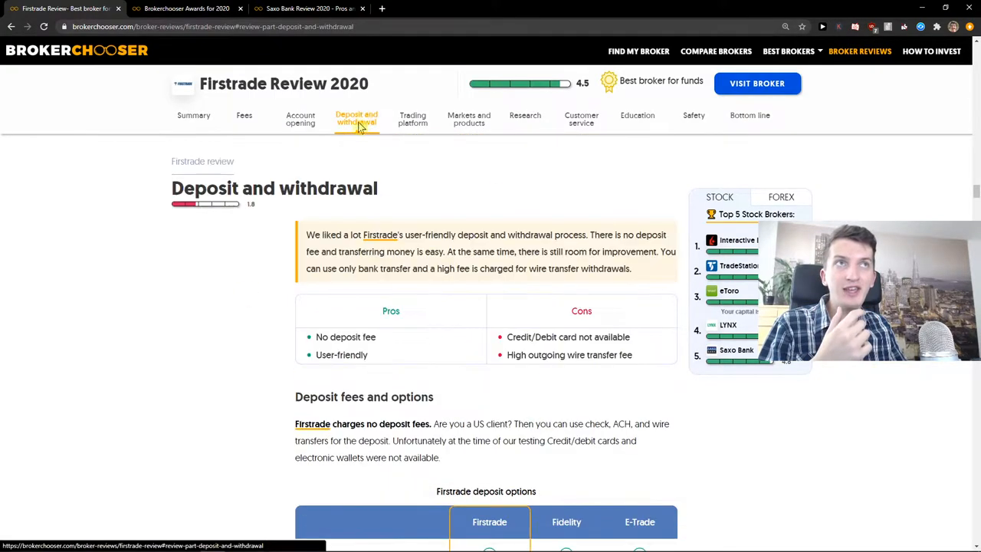
scroll("down", 3)
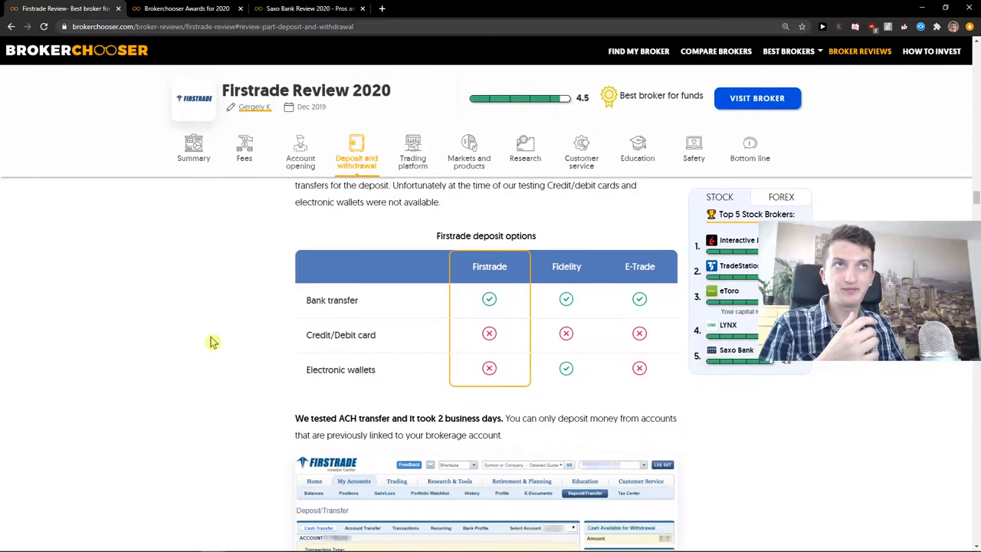
scroll("up", 3)
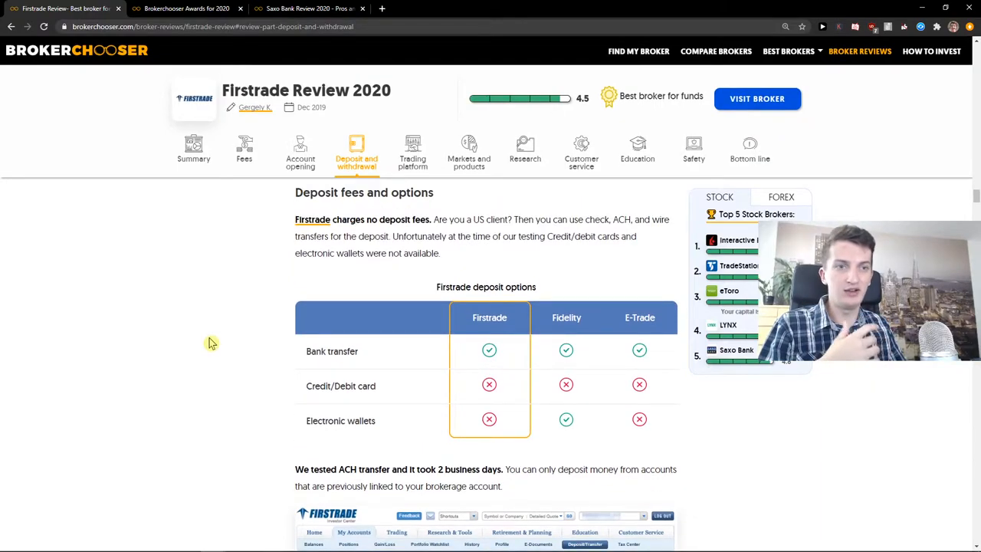
scroll("down", 3)
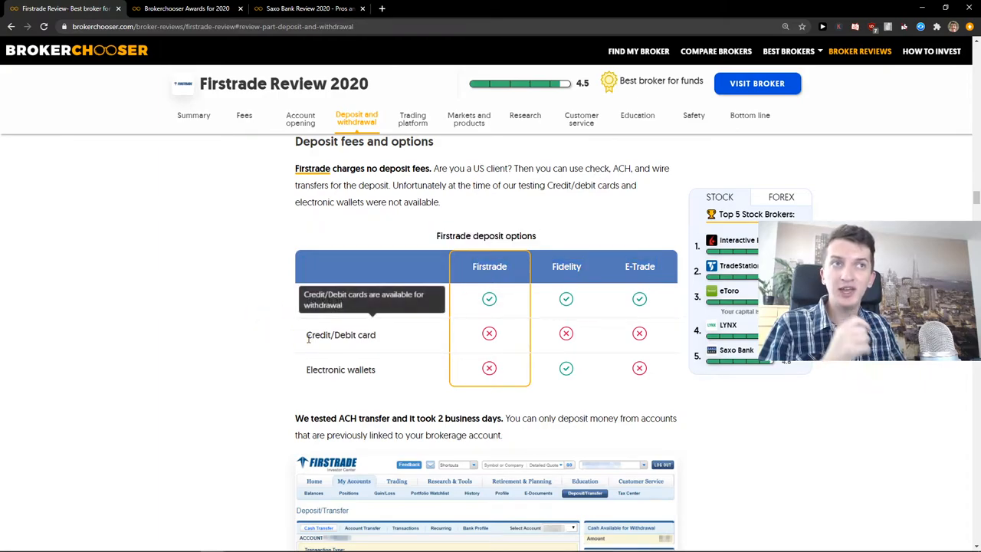
scroll("down", 3)
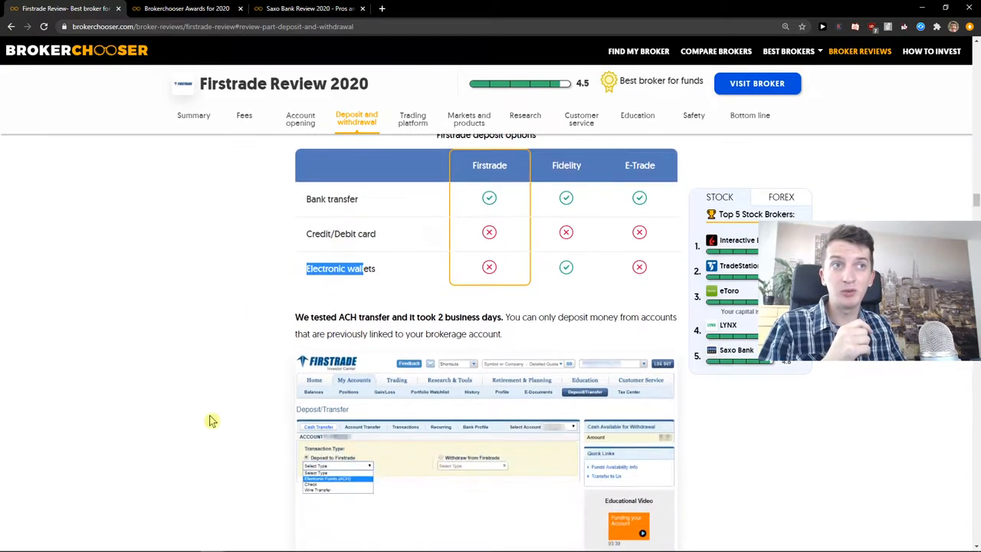
Jump to the Web trading platform section and scroll past the mobile app to Login and security.
left_click(412, 120)
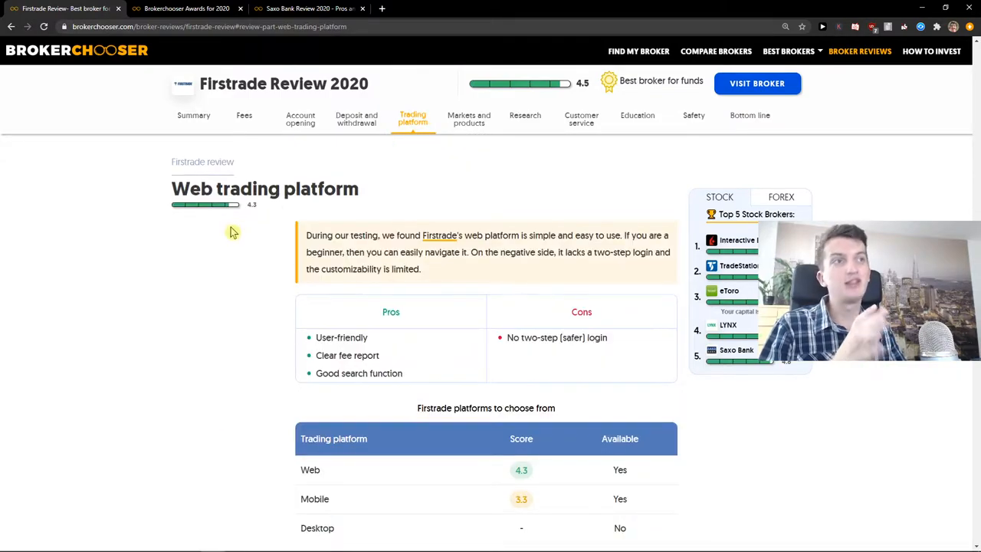
scroll("down", 3)
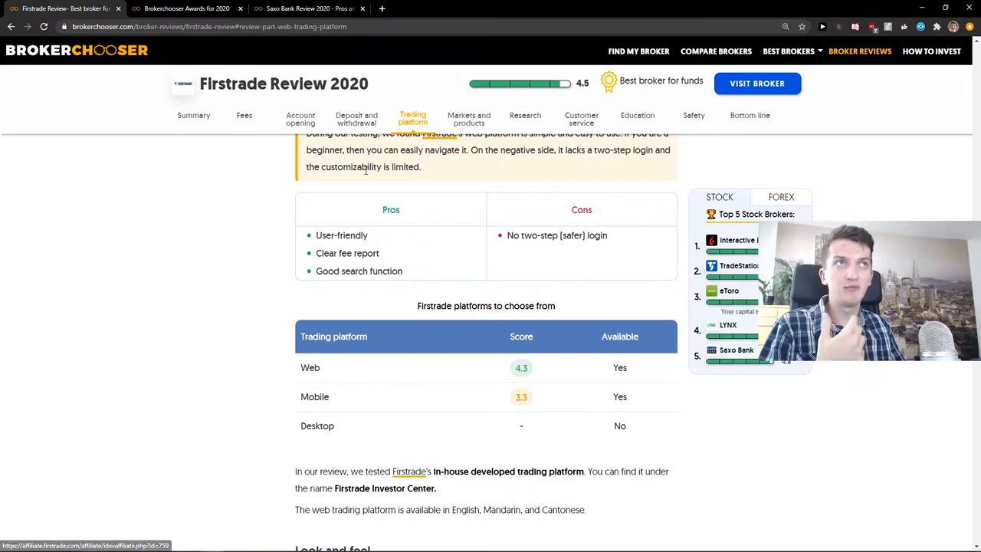
scroll("down", 3)
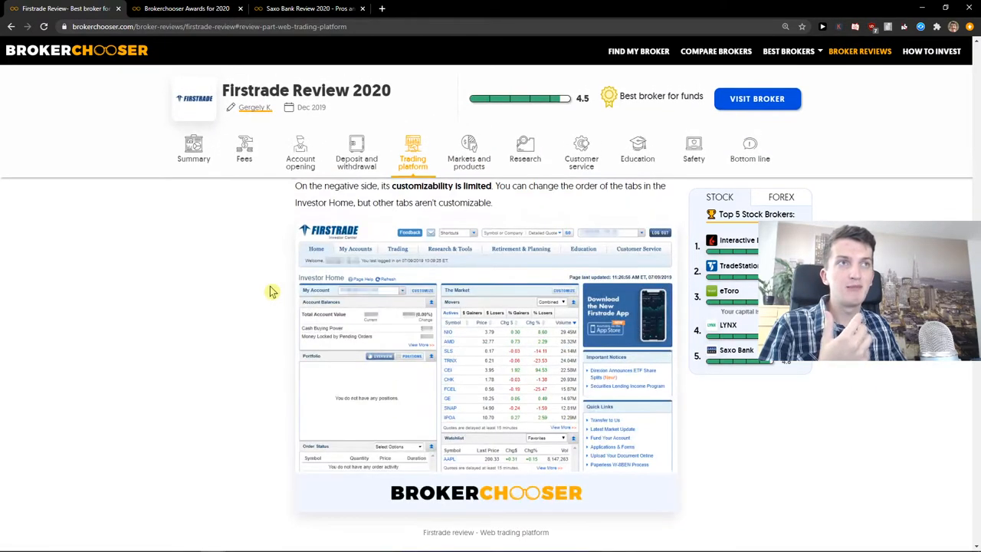
scroll("down", 3)
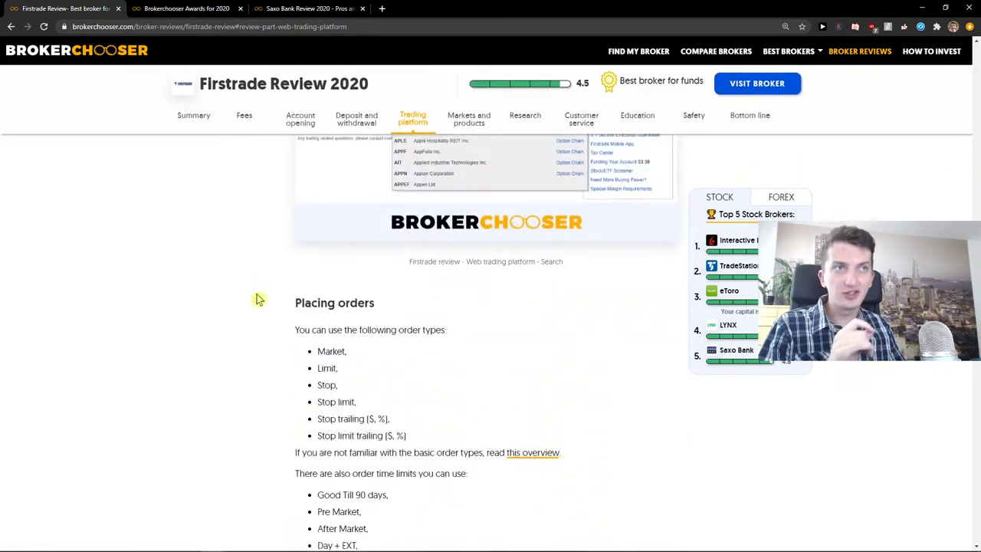
scroll("down", 3)
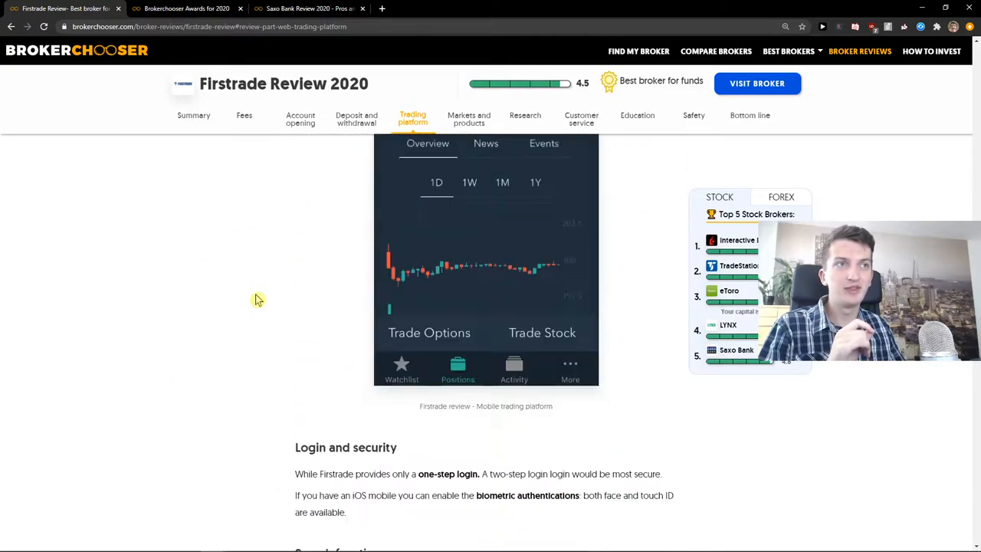
Return to the Markets and products asset classes table.
left_click(469, 120)
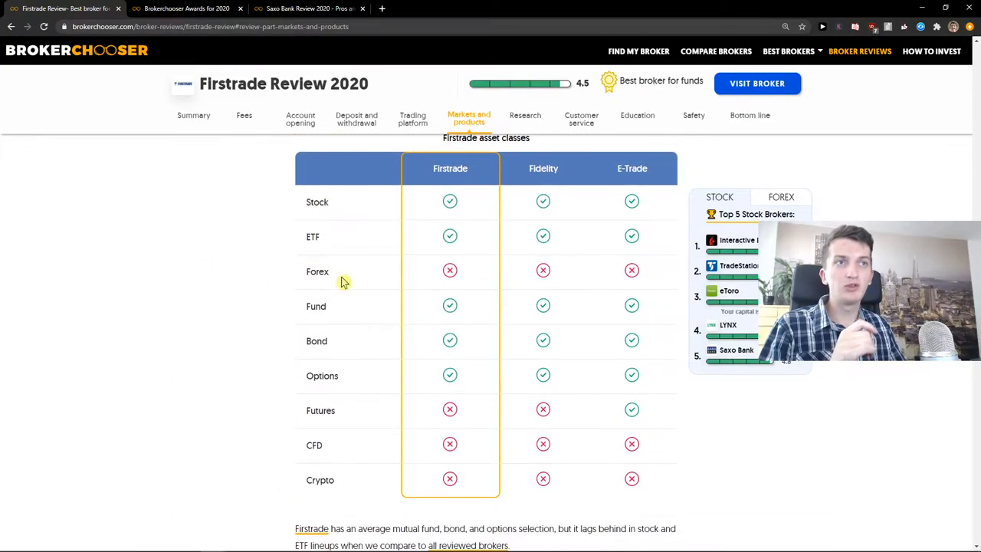
mouse_move(463, 438)
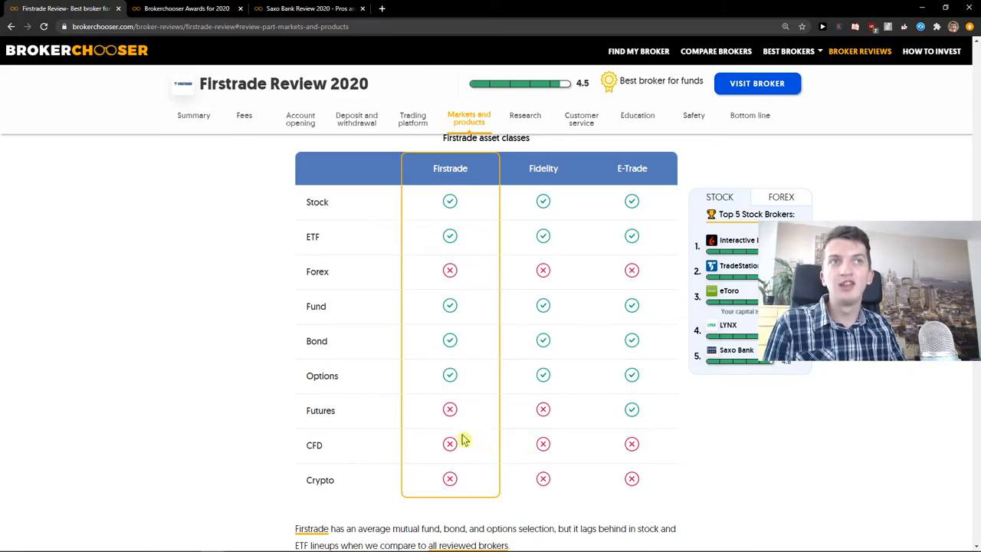
mouse_move(447, 414)
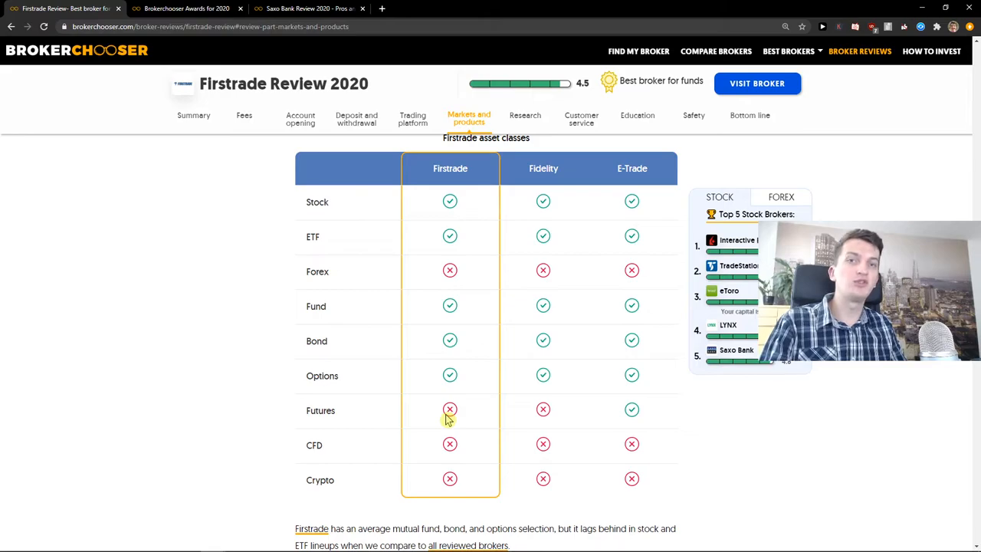
Step through the Research, Customer service and Education sections to reach the Safety section's regulation details.
left_click(524, 115)
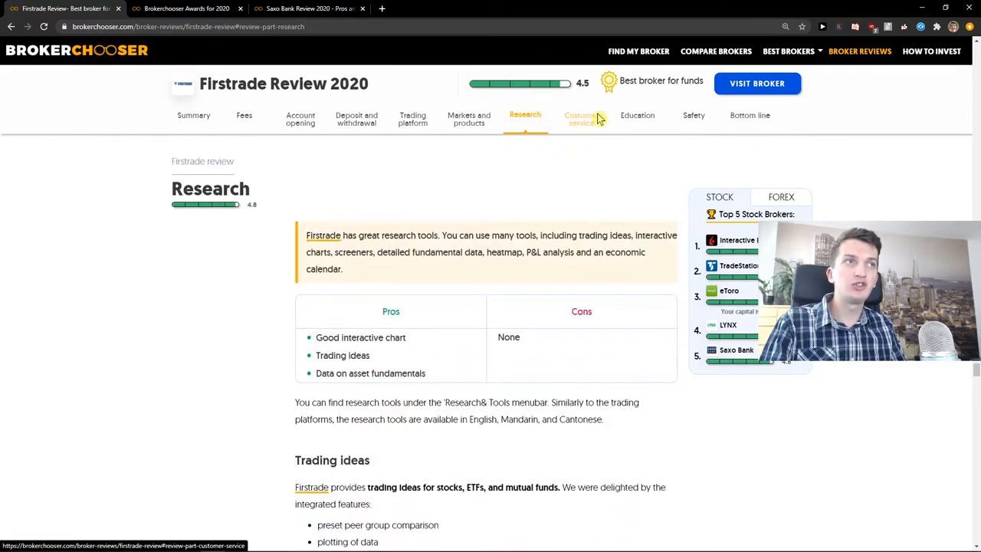
left_click(581, 120)
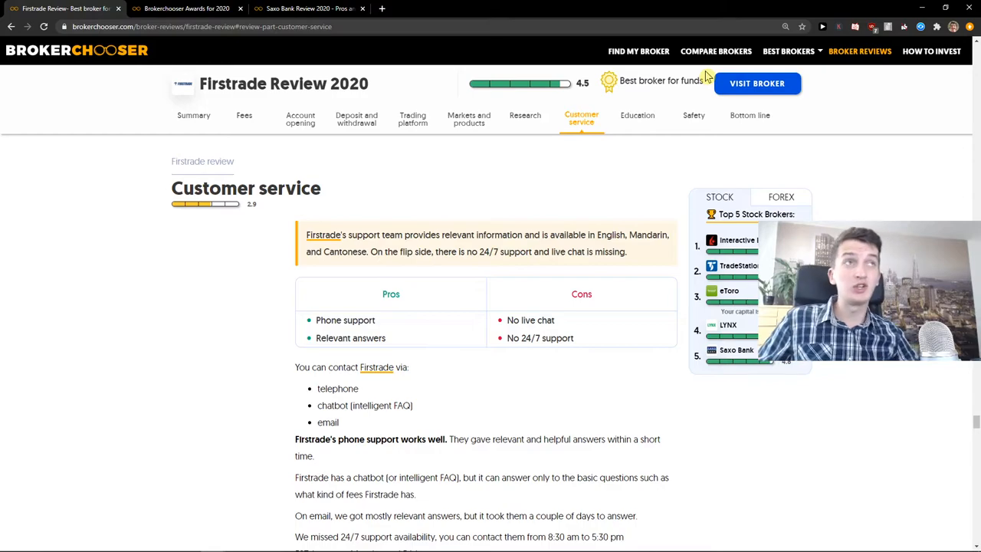
left_click(637, 115)
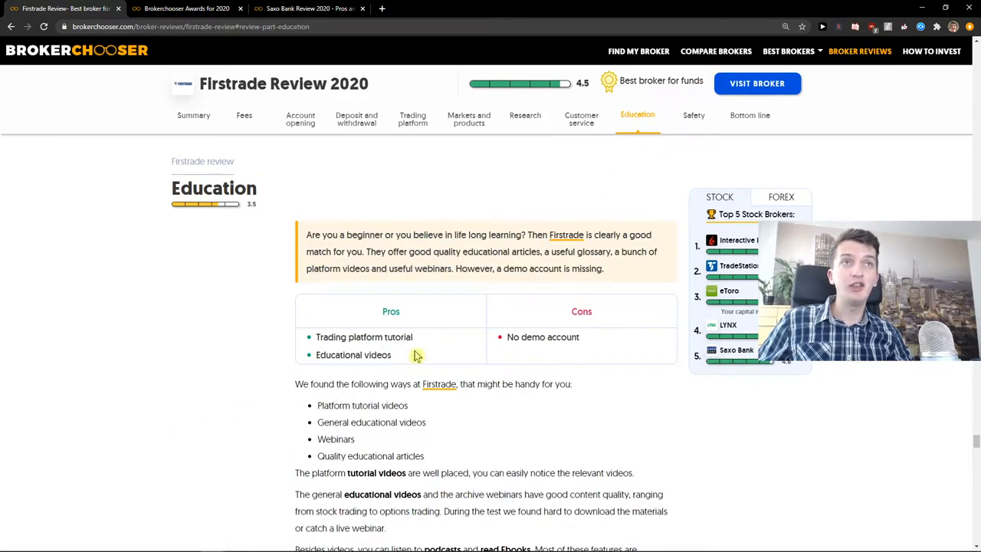
mouse_move(590, 306)
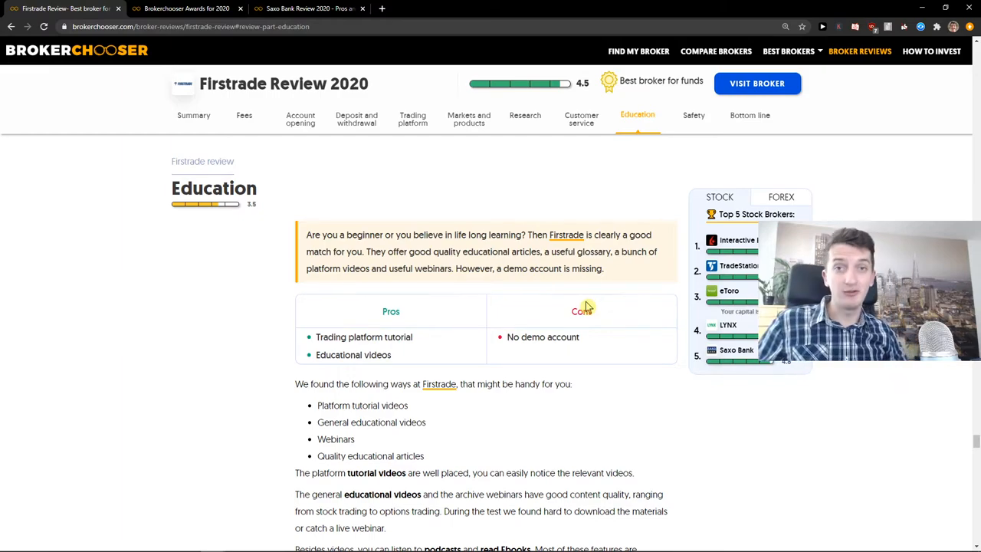
mouse_move(684, 124)
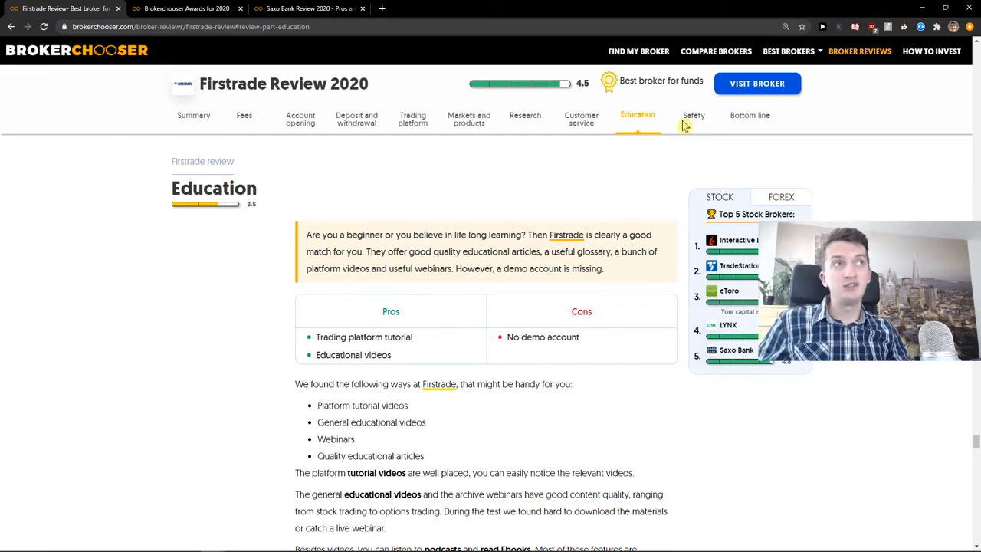
left_click(692, 115)
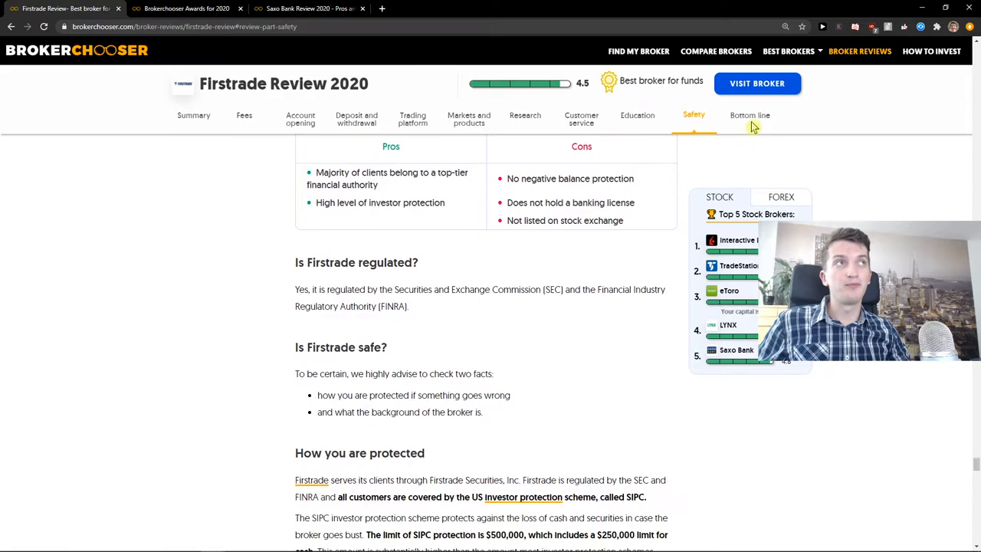
Jump to the Bottom line summary of Firstrade's free trading, low fees and drawbacks.
left_click(749, 115)
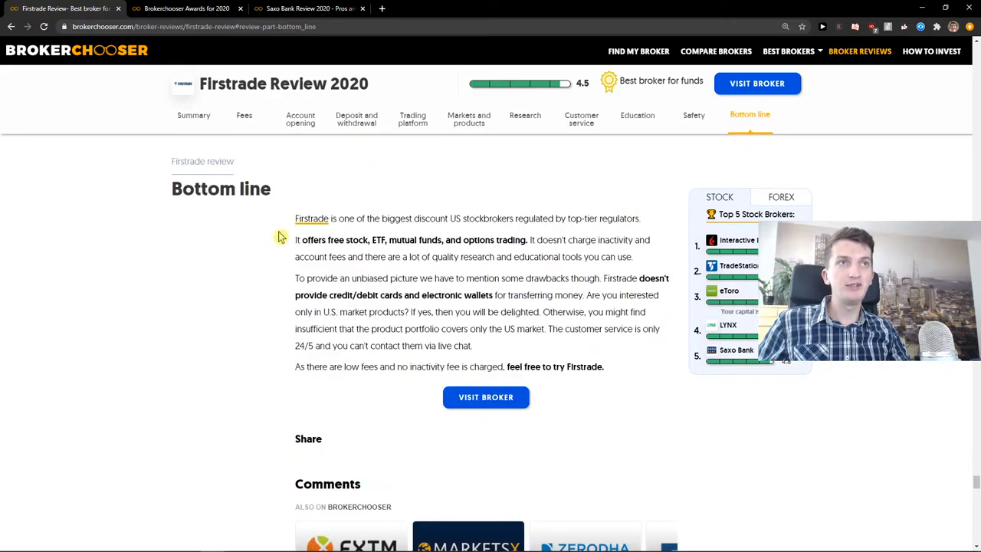
double_click(561, 295)
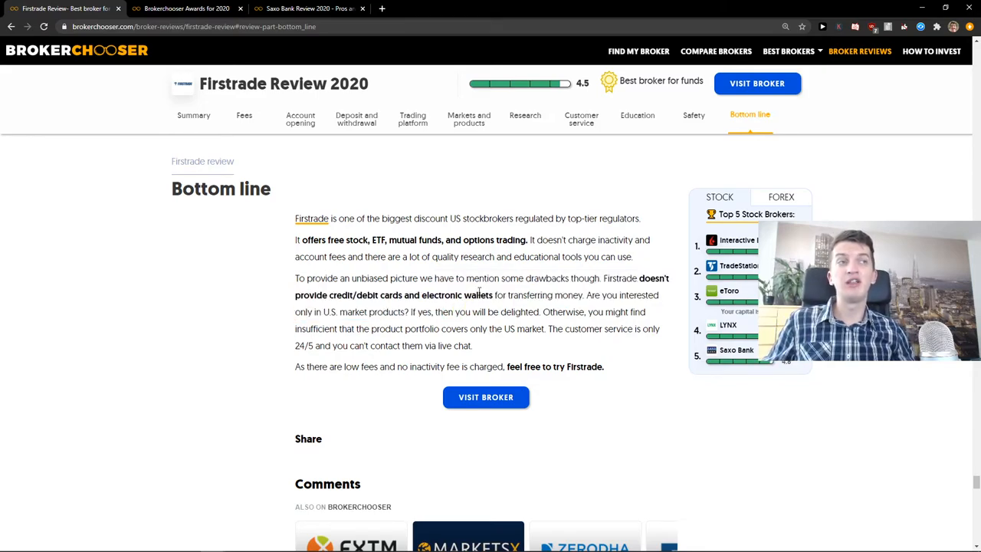
mouse_move(638, 200)
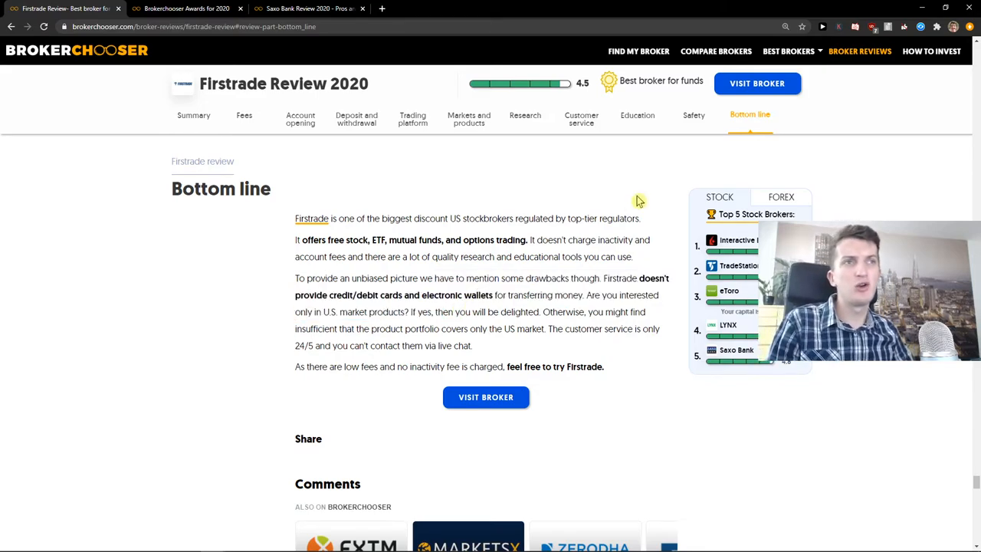